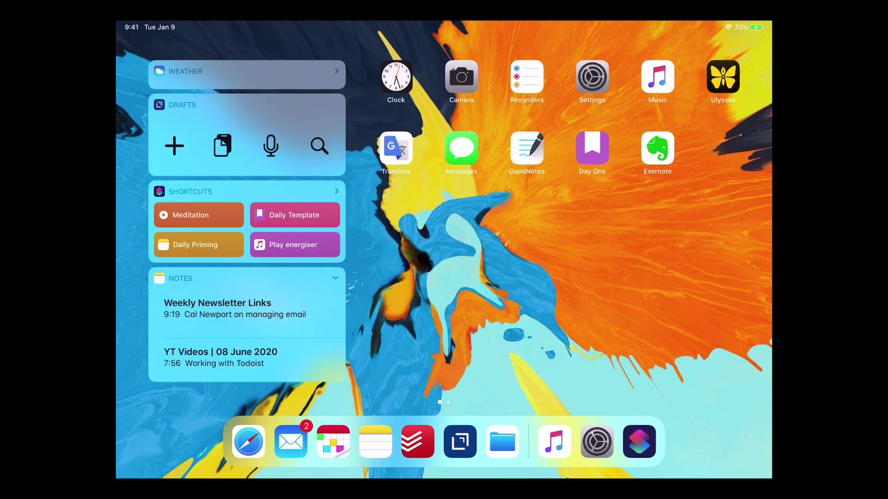
Play Above & Beyond's 'Night Light (Edit)' via Meditation, expand Now Playing, and scrub near the start.
click(198, 215)
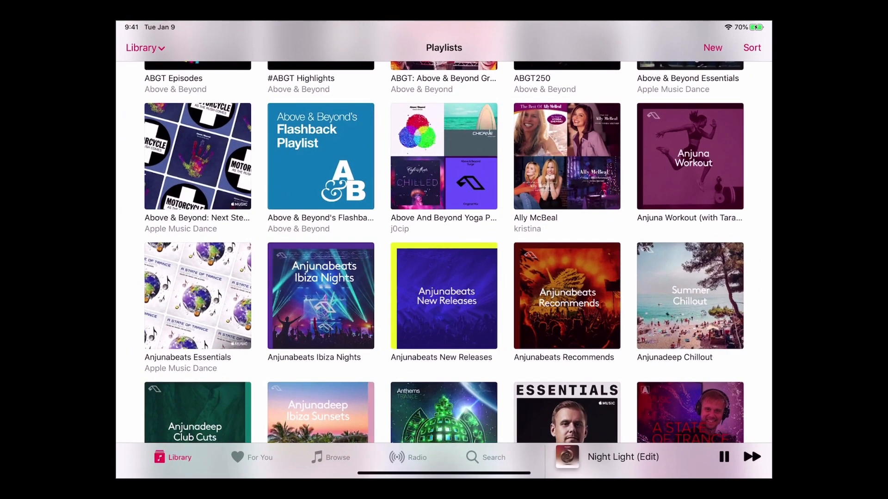
click(622, 457)
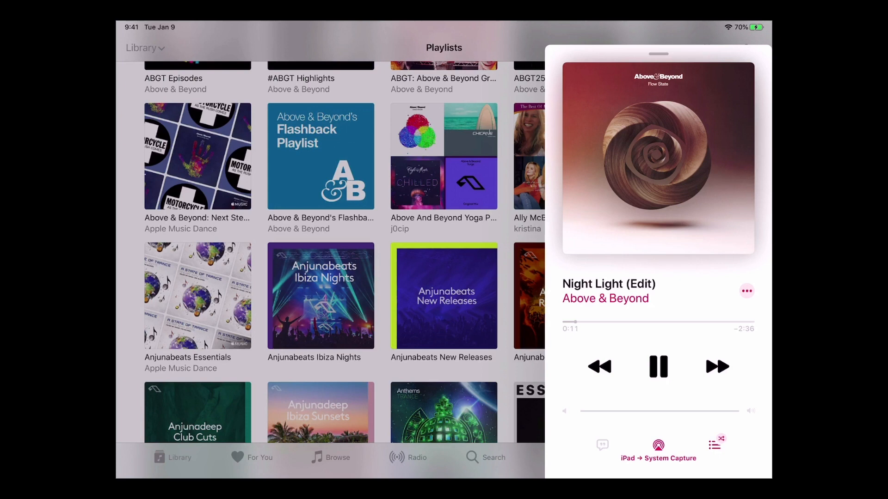
drag(572, 322, 698, 322)
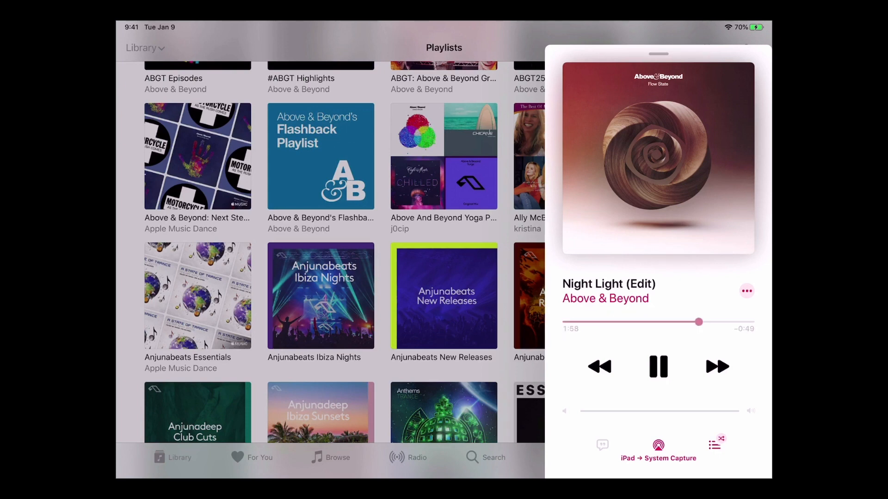
drag(698, 322, 577, 321)
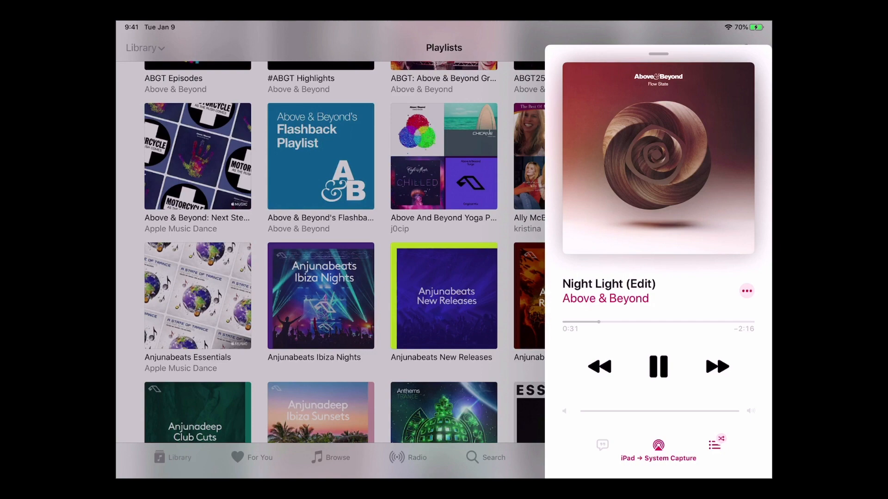
click(658, 366)
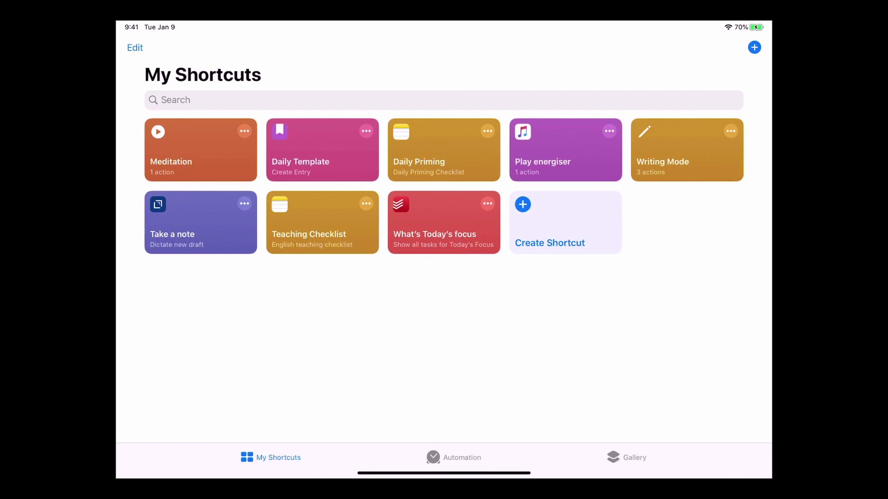
Open the Meditation shortcut to see its single Play Flow State action.
click(200, 149)
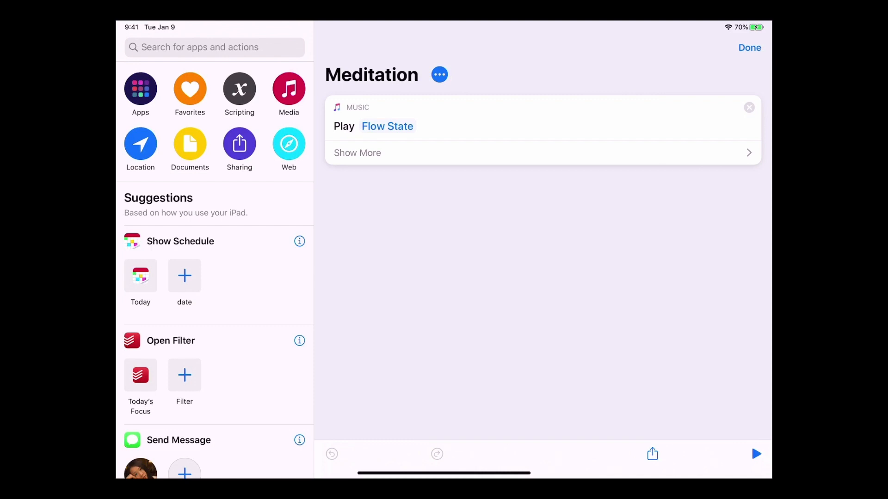
click(749, 48)
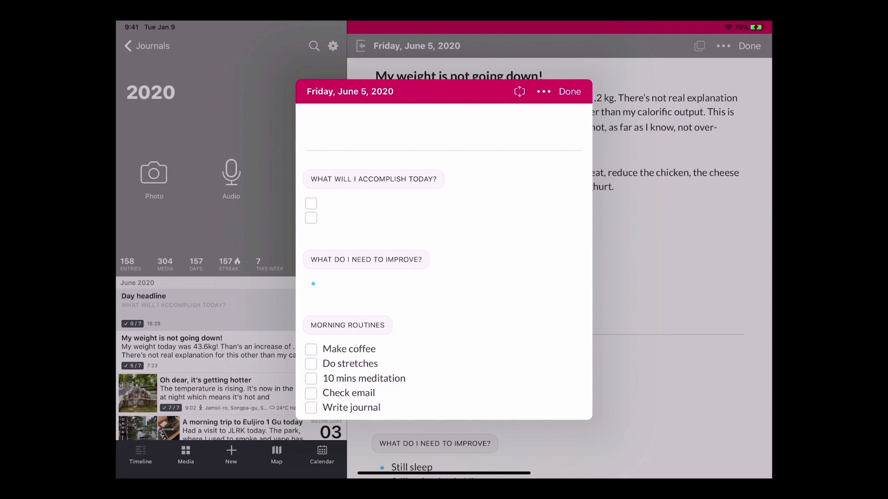
Review and close the templated Day One entry, begin deleting the Day headline entry, and go Home.
scroll(down, 3)
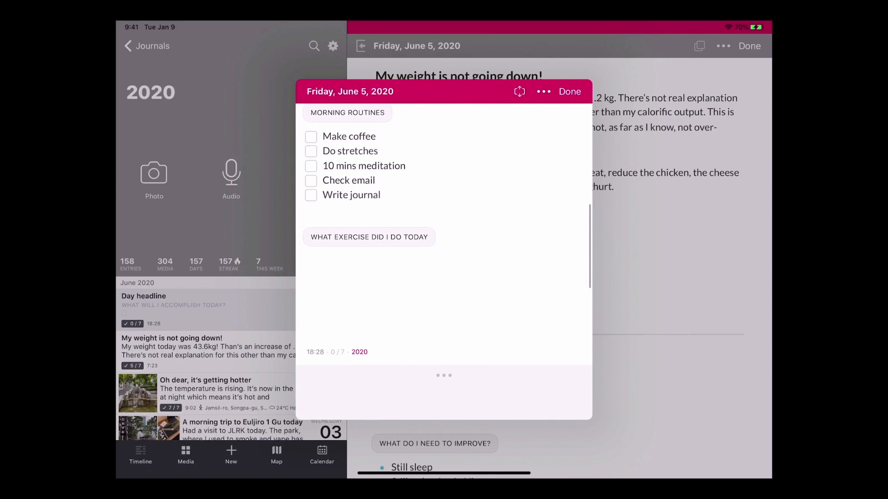
click(569, 91)
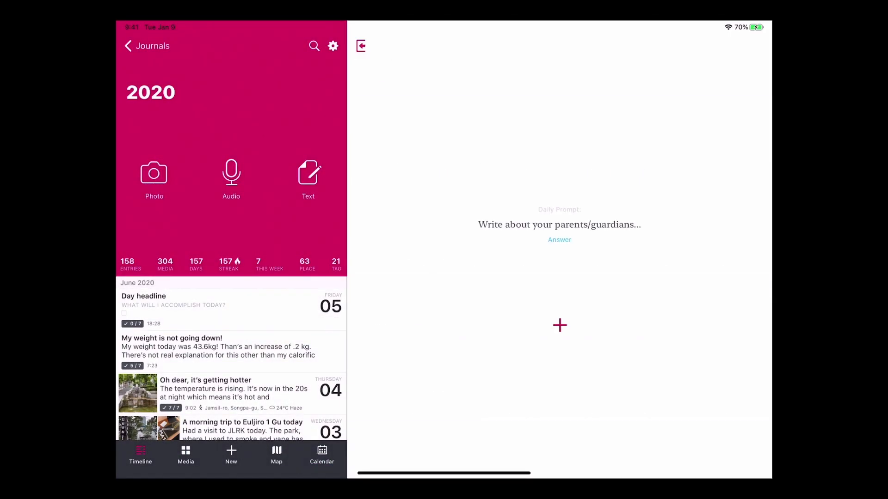
click(244, 310)
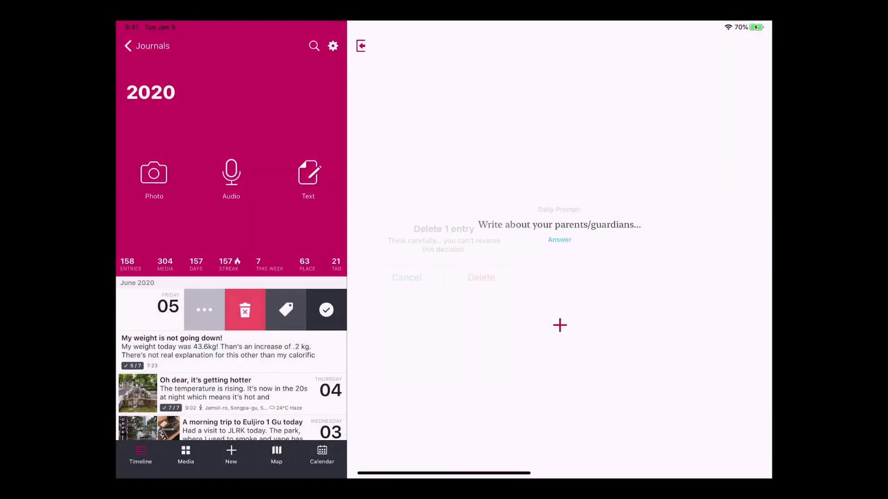
key(home)
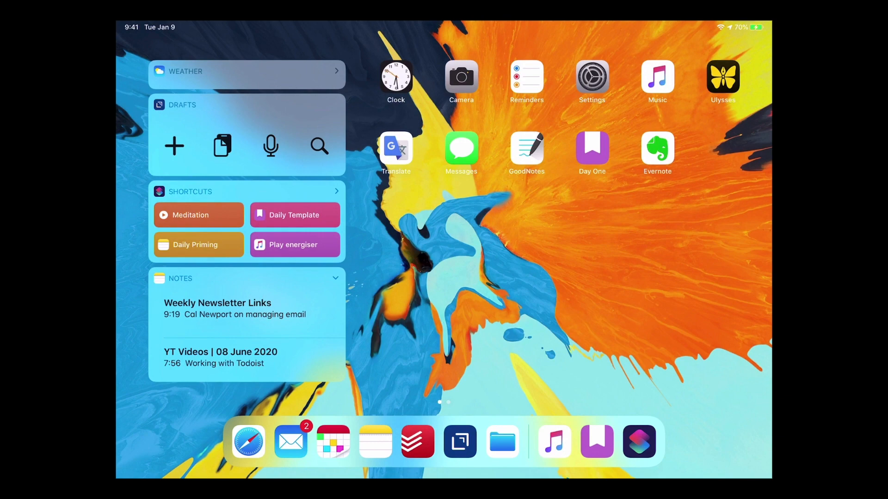
Open the Shortcuts library to reach the What's Today's focus shortcut and its Todoist action.
click(197, 244)
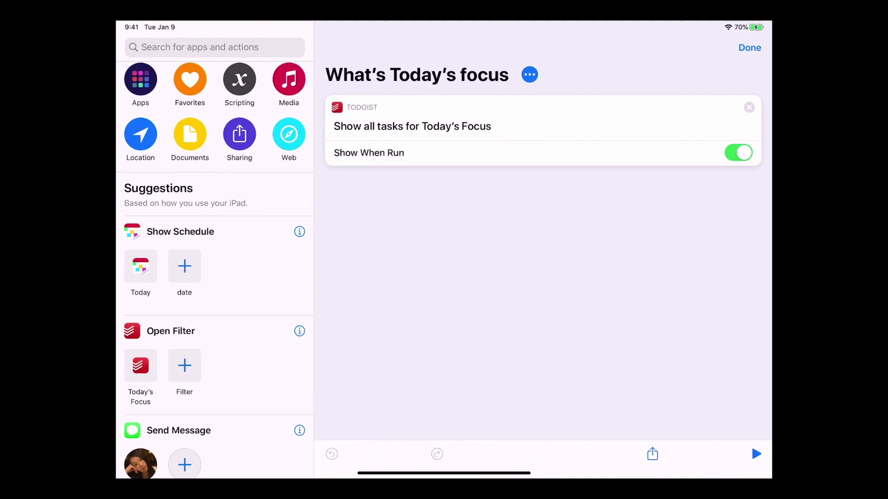
click(529, 74)
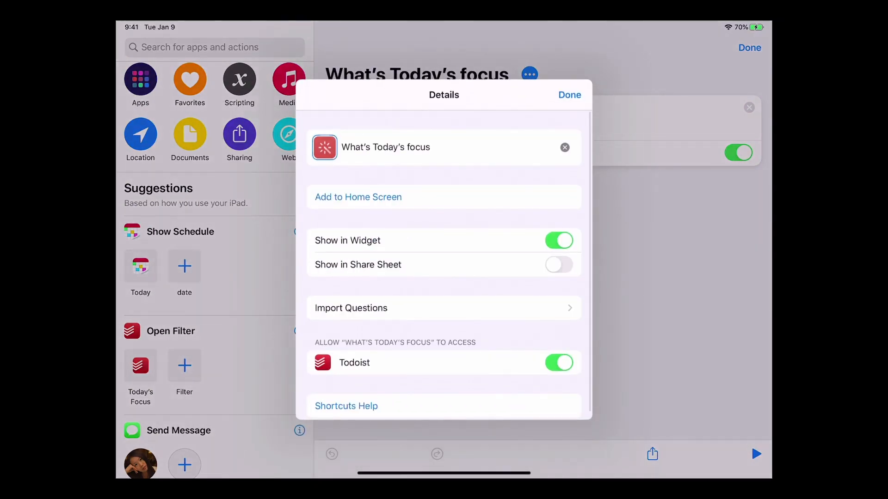
click(569, 94)
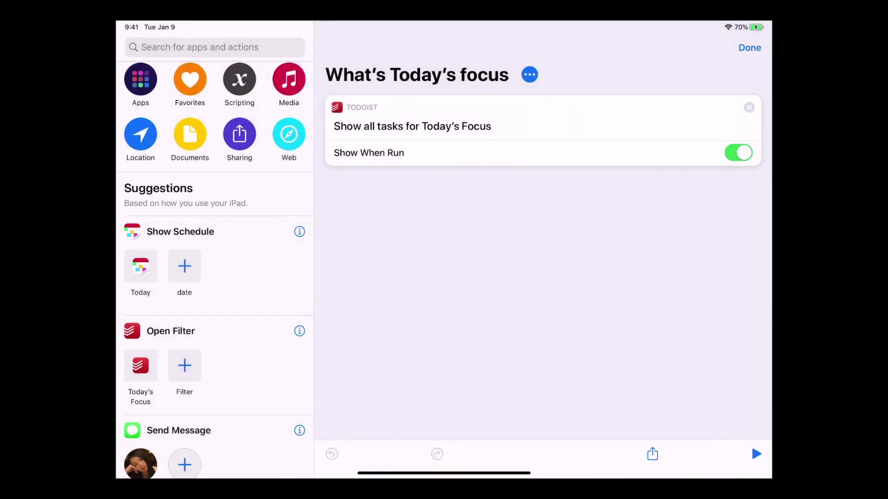
click(529, 74)
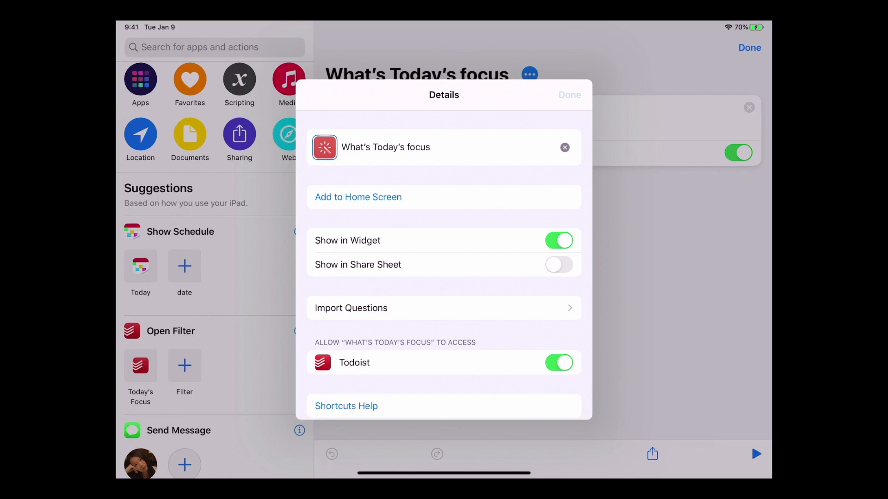
click(569, 95)
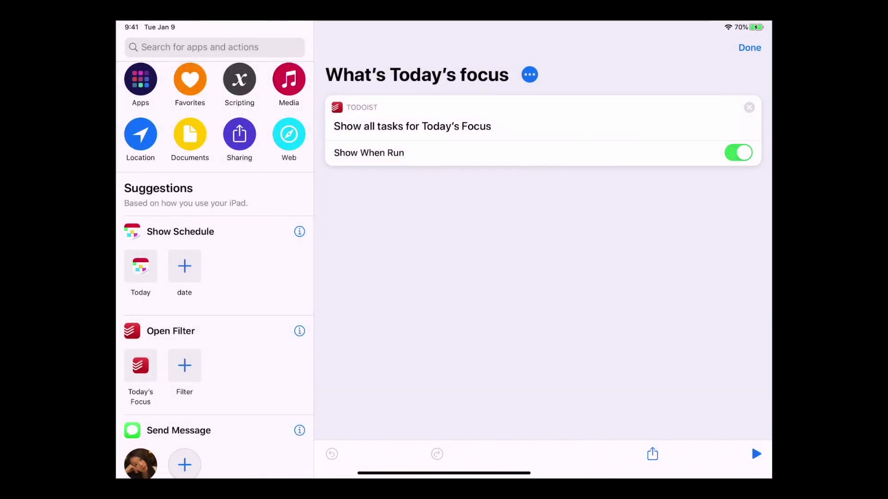
click(756, 453)
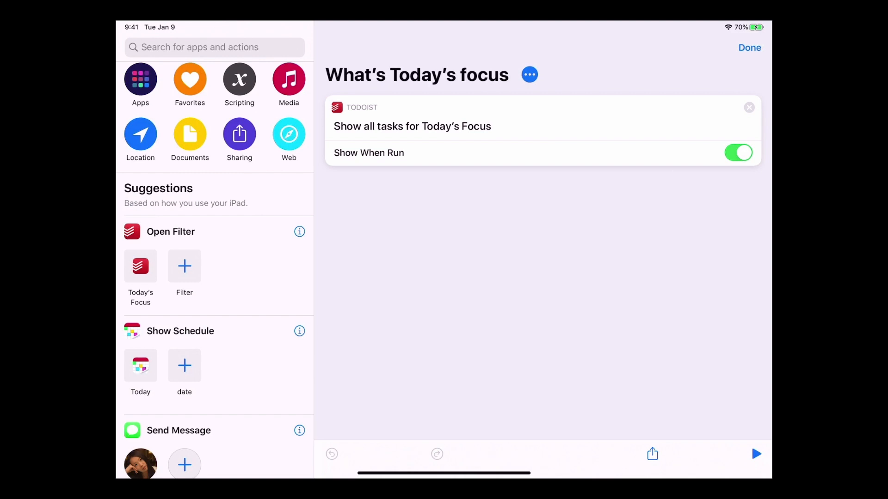
Browse actions by app, exit the editor, then run Take a note and cancel its dictation.
click(139, 79)
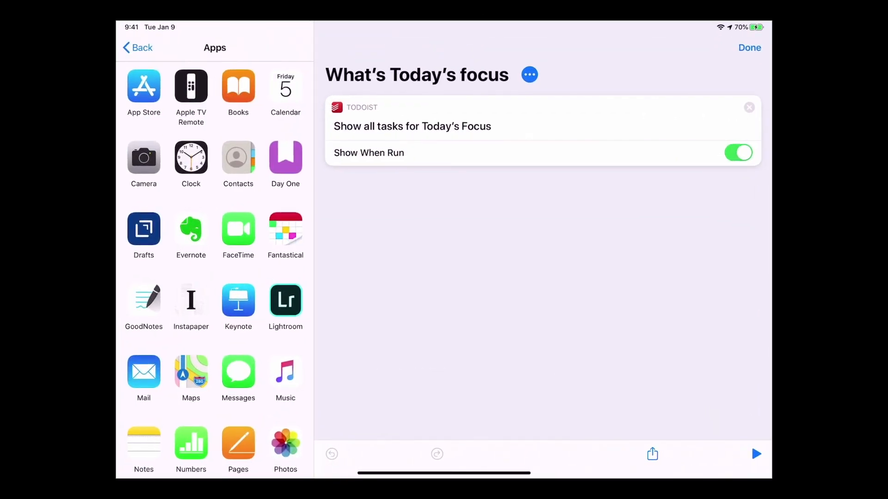
click(137, 48)
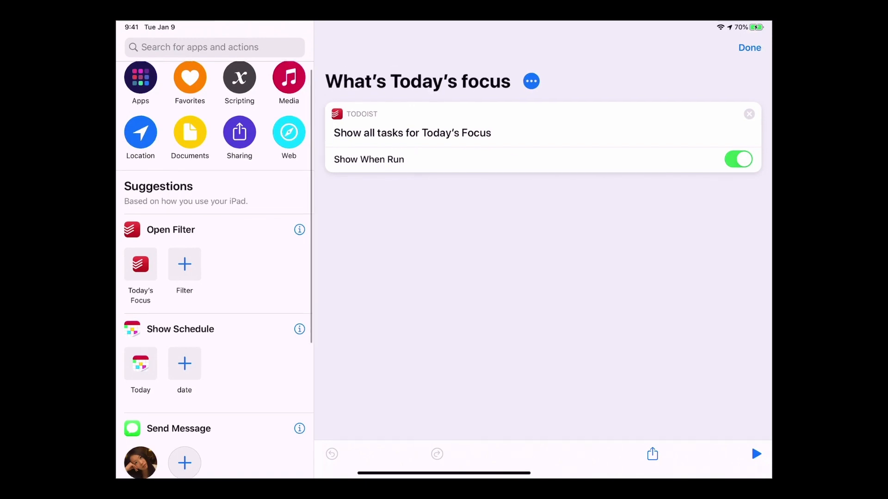
click(749, 48)
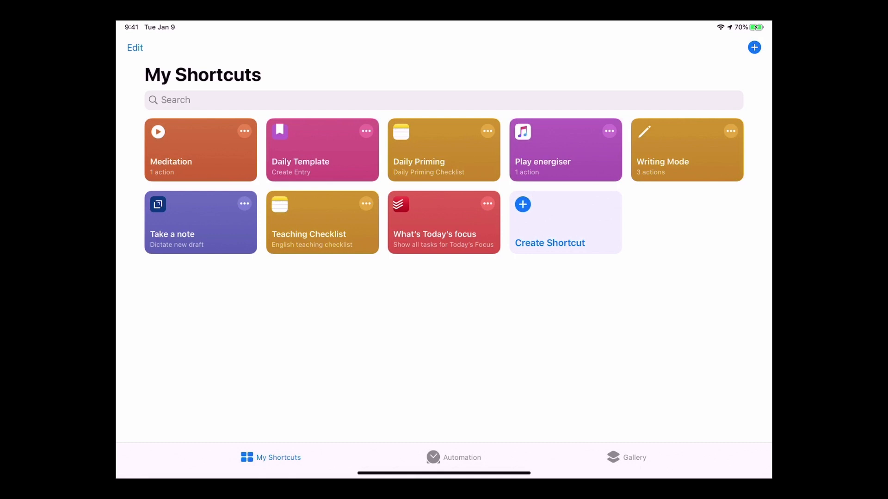
click(200, 222)
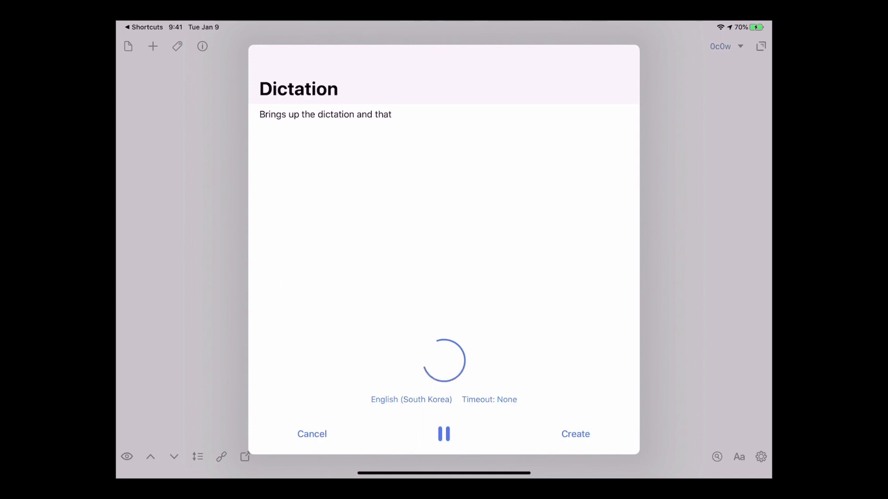
click(311, 434)
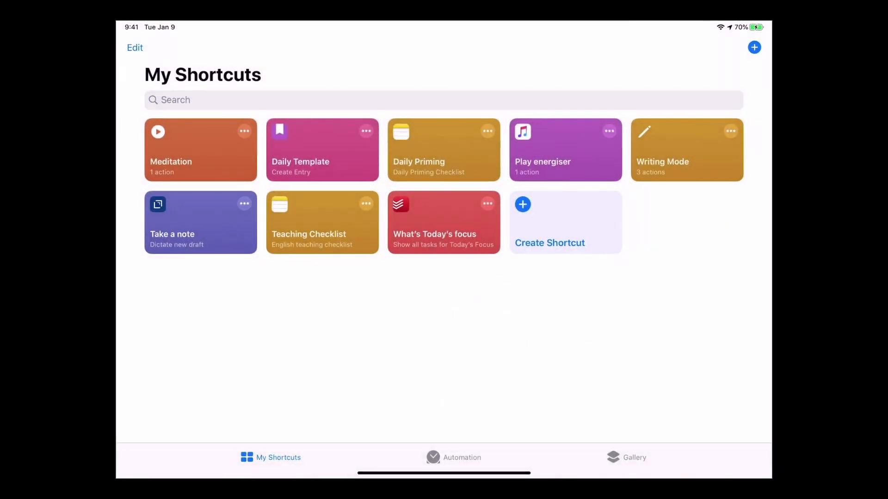
Review the Take a note shortcut's details and close them.
click(200, 222)
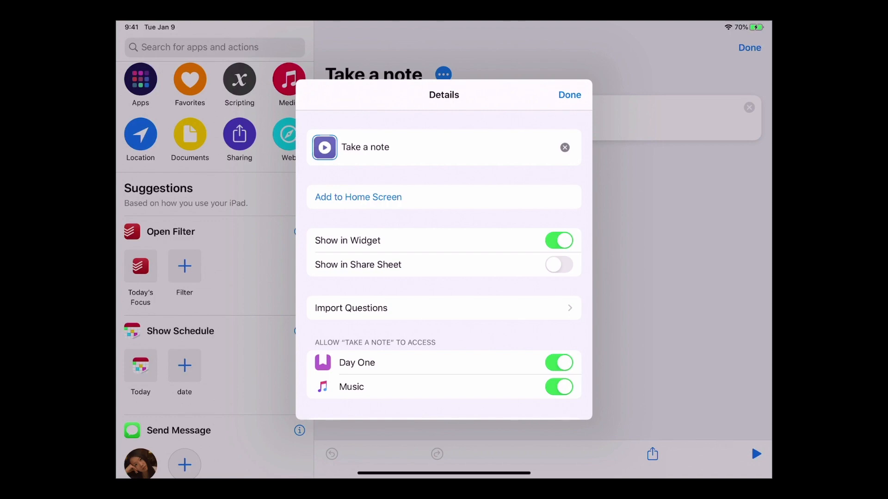
click(569, 94)
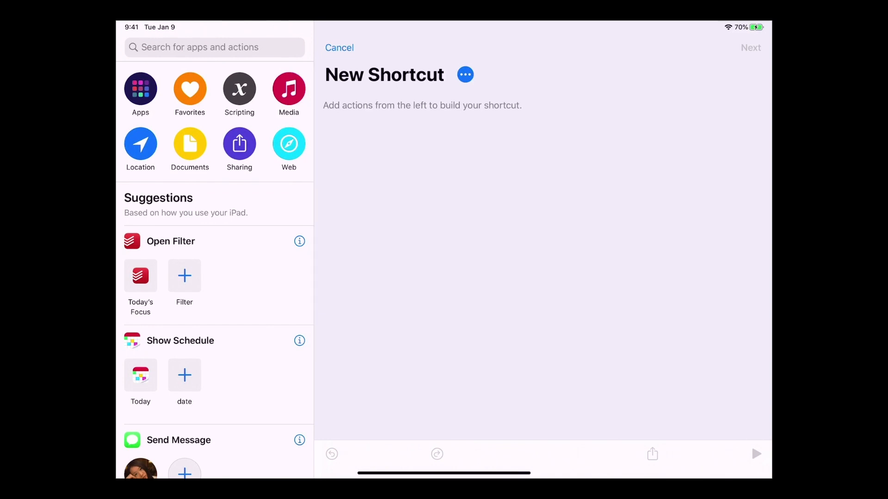
Add Drafts' Dictate New Draft action, remove the duplicate, and open the Details sheet.
click(140, 88)
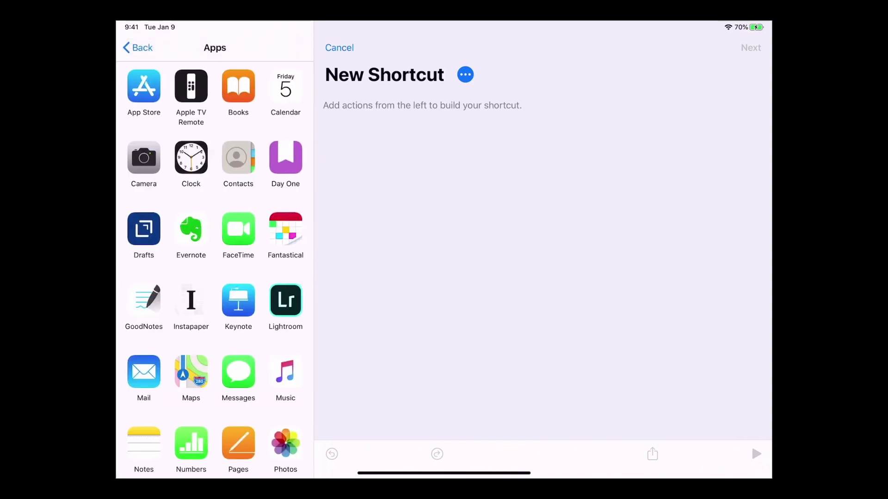
click(143, 232)
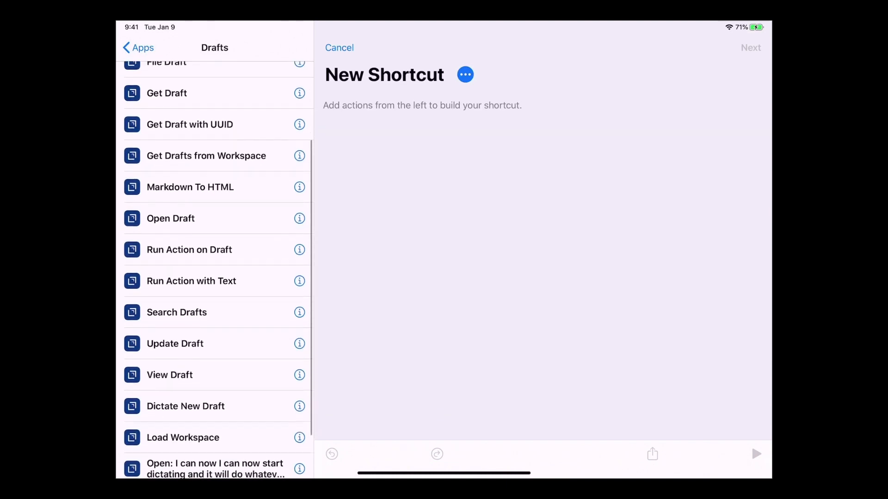
scroll(down, 3)
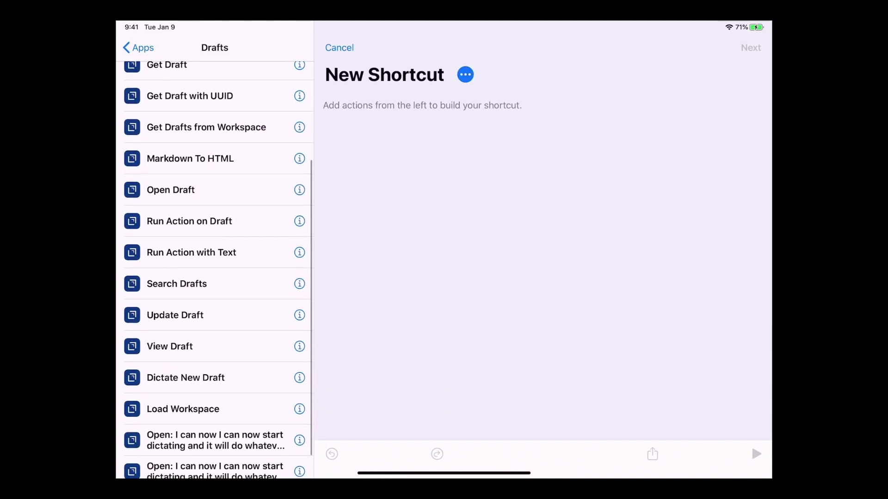
click(185, 378)
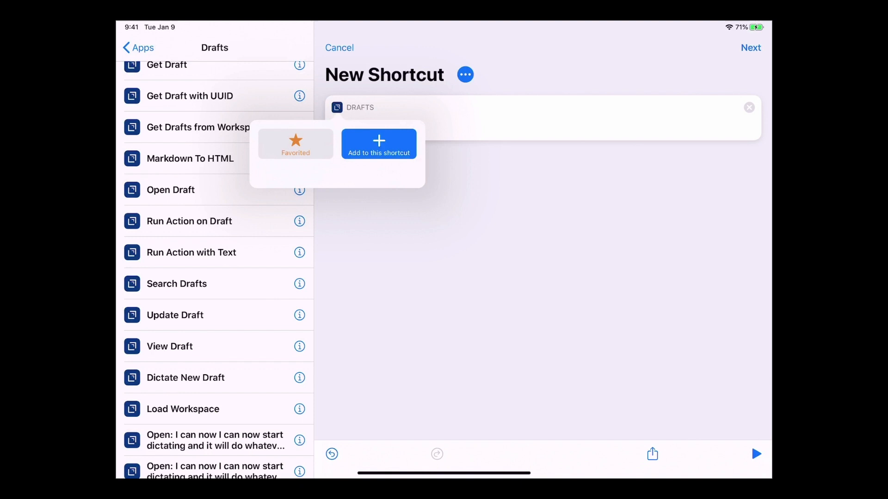
click(378, 144)
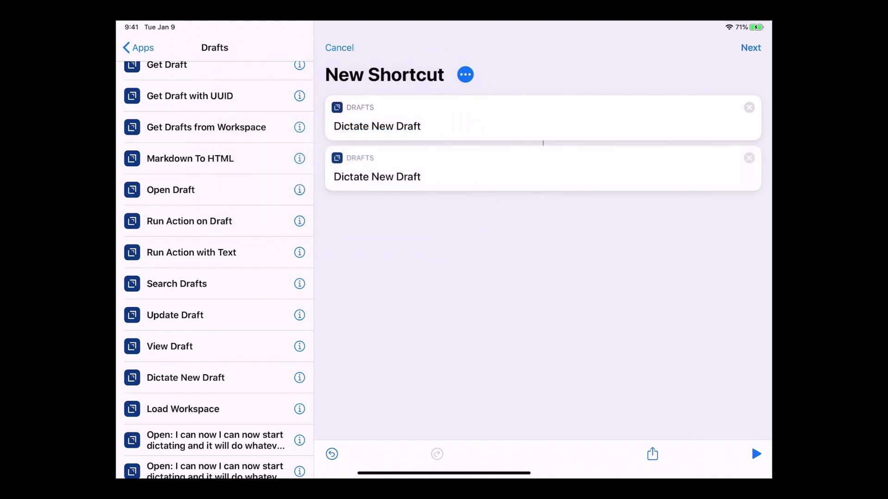
click(749, 157)
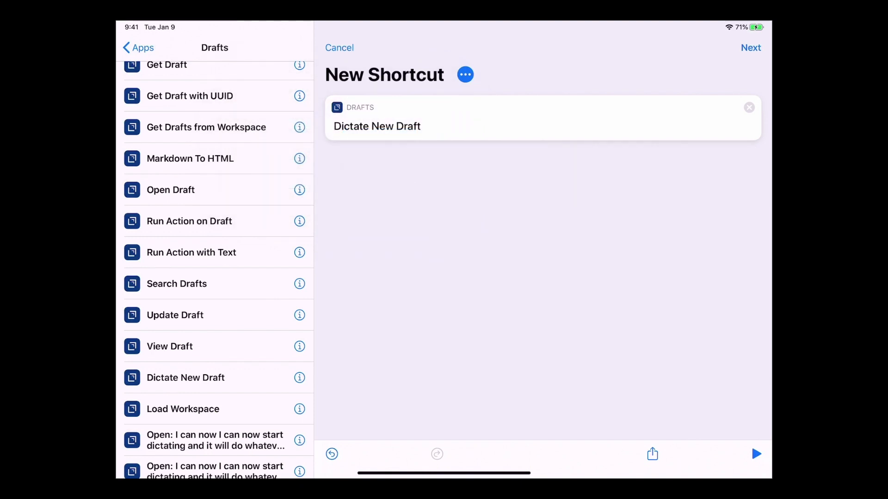
click(465, 74)
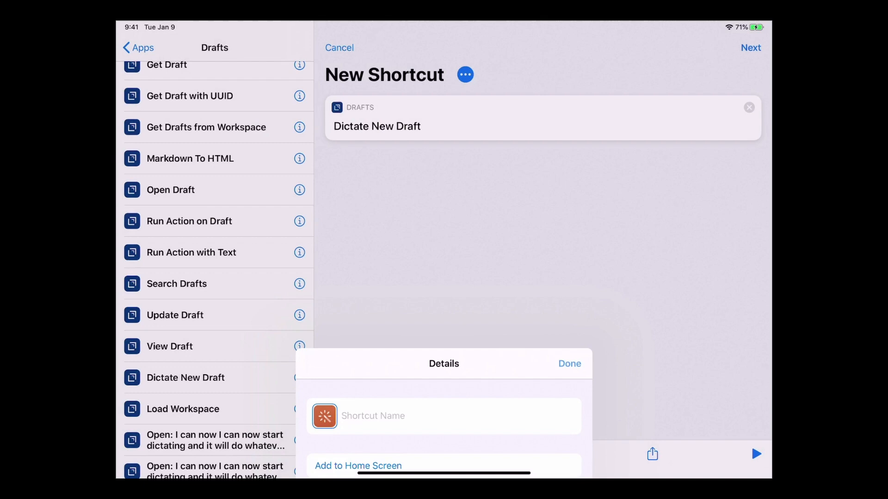
Dismiss the Details sheet without a name and return from Drafts actions to the library.
click(568, 363)
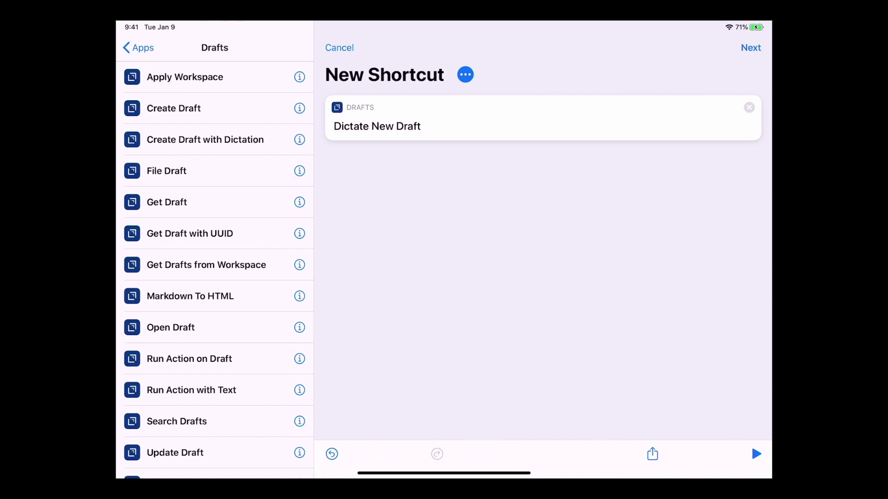
click(465, 74)
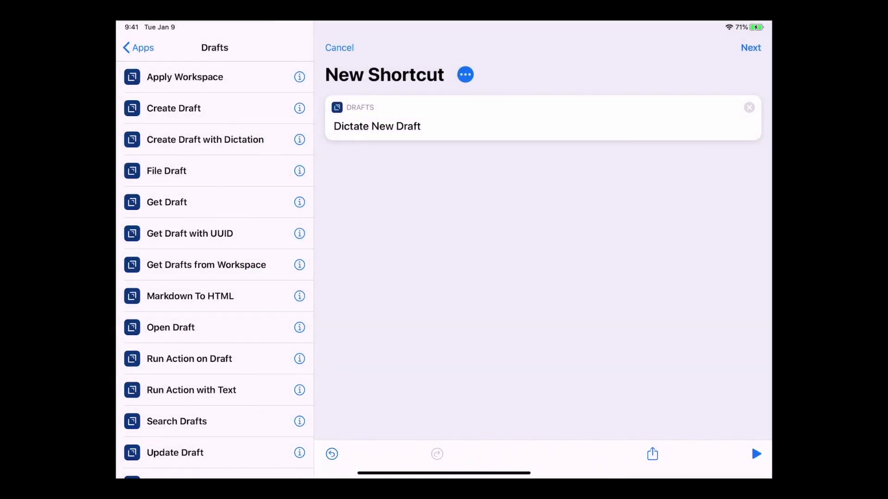
click(138, 48)
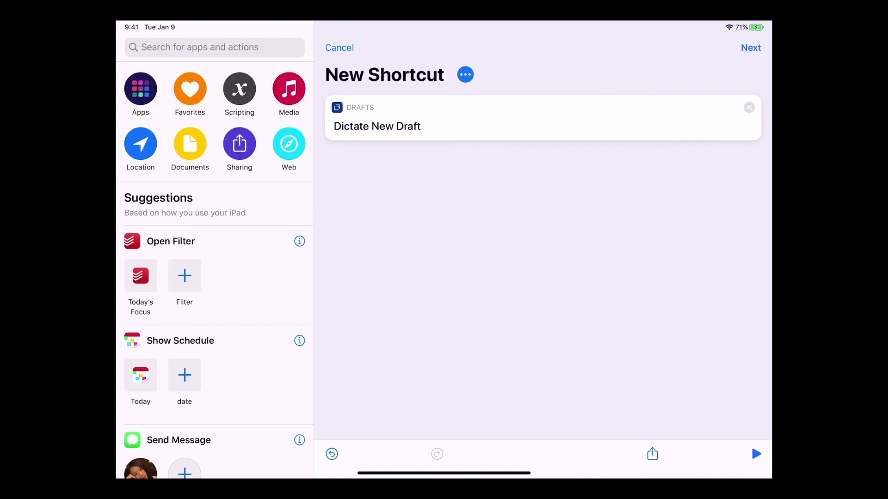
Delete the unfinished new shortcut and review the Take a note shortcut's details.
click(465, 74)
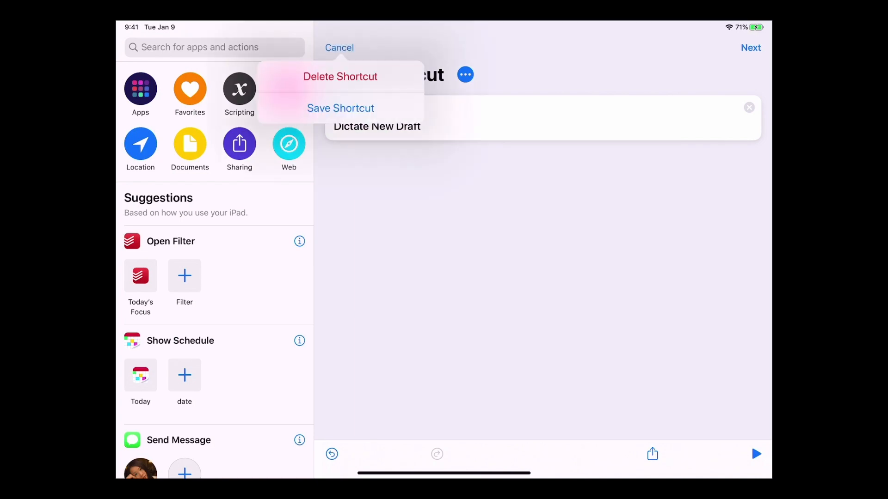
click(341, 108)
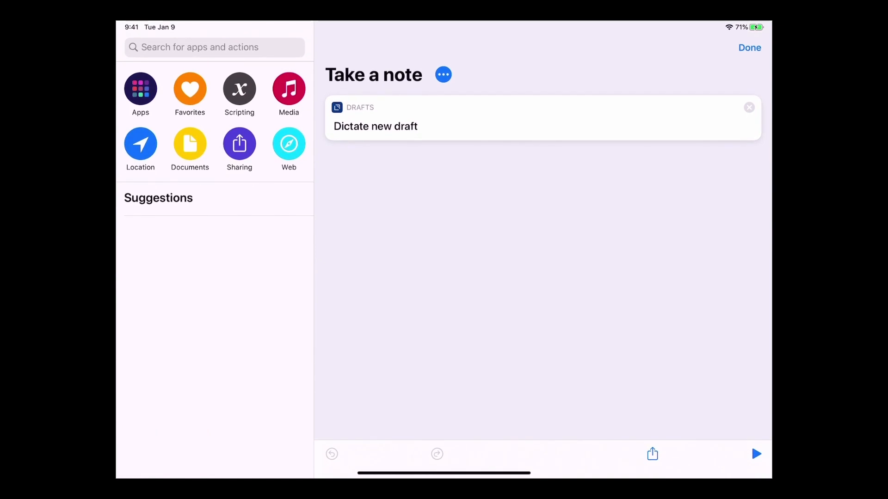
click(443, 74)
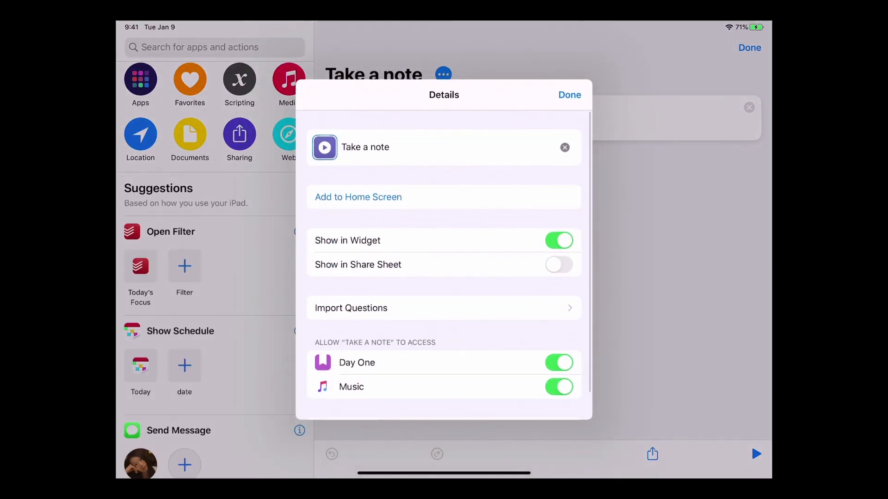
click(569, 94)
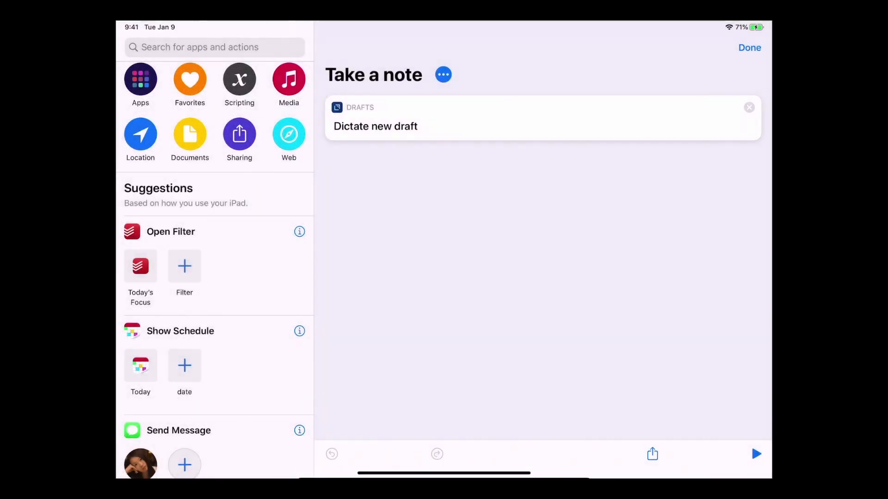
click(749, 48)
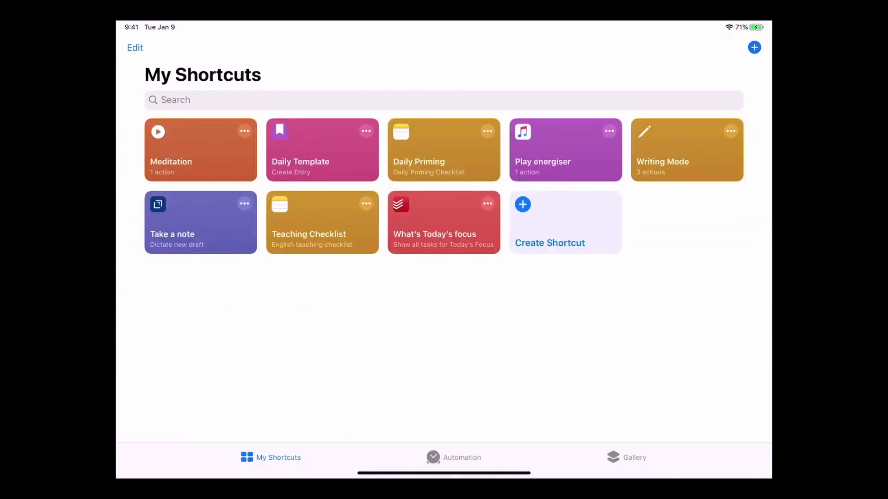
Review Play energiser's details and its shuffle songs, repeat all Music options.
click(564, 149)
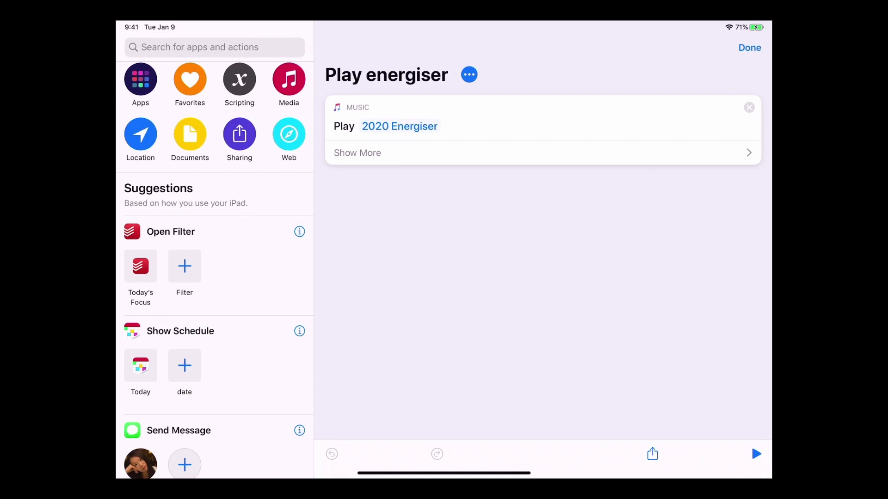
click(469, 74)
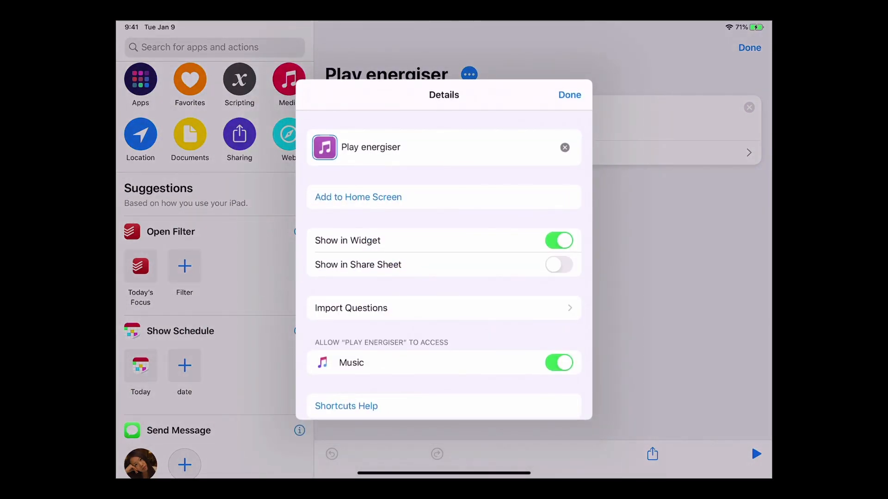
click(569, 95)
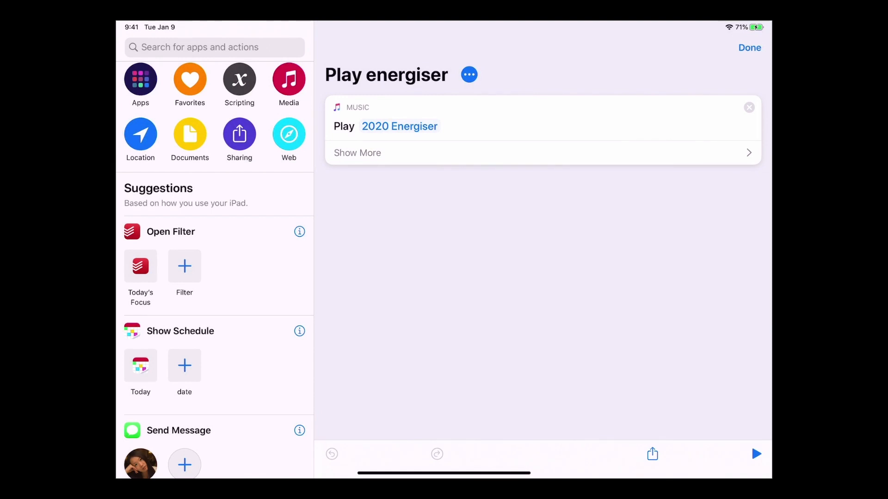
click(358, 153)
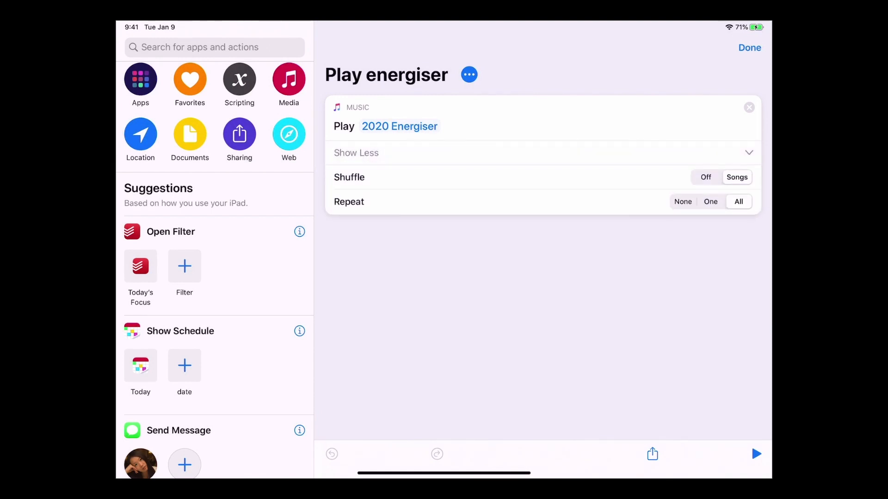
click(749, 48)
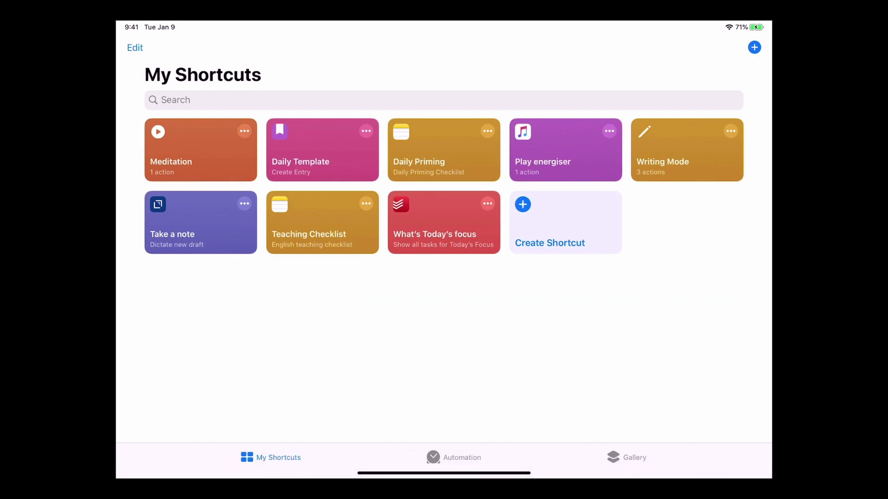
click(444, 222)
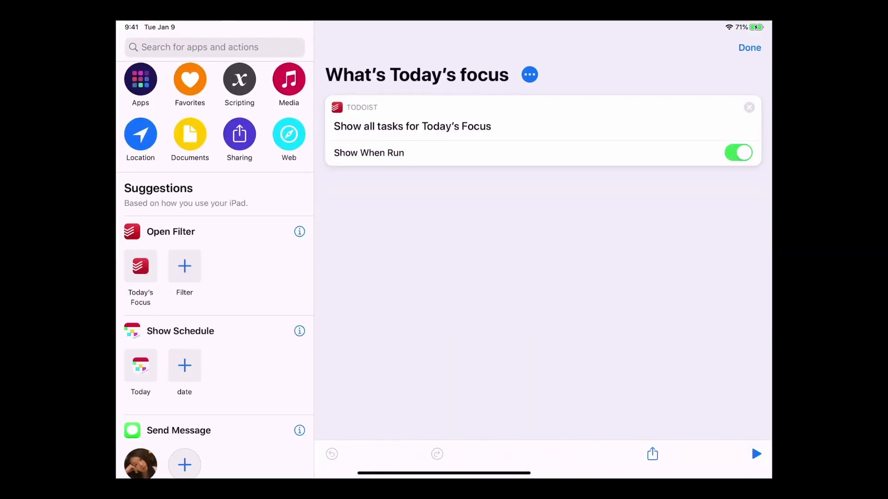
click(749, 47)
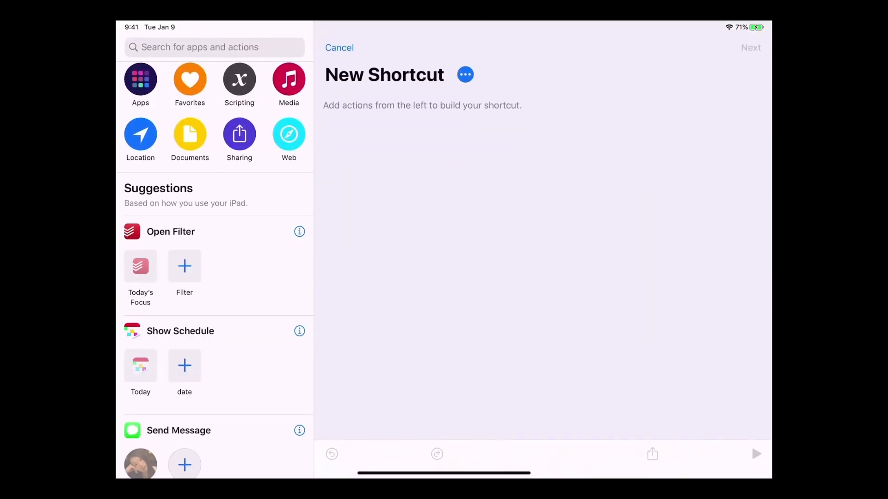
click(140, 78)
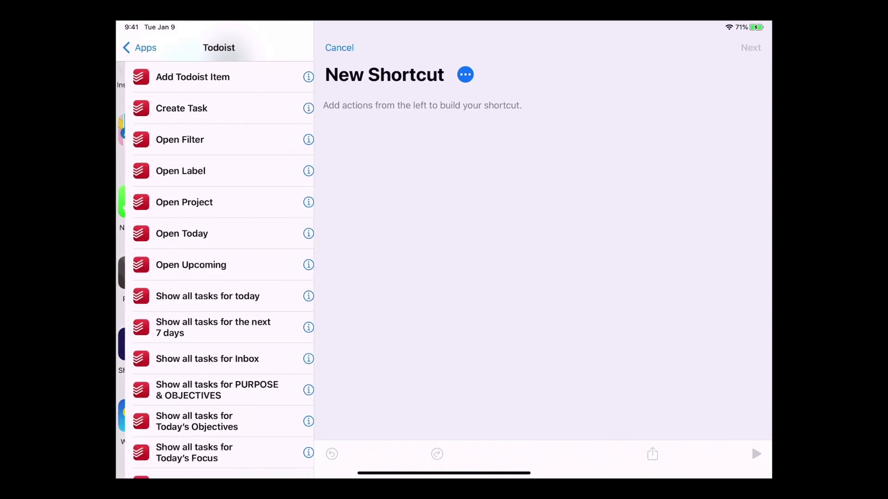
scroll(down, 3)
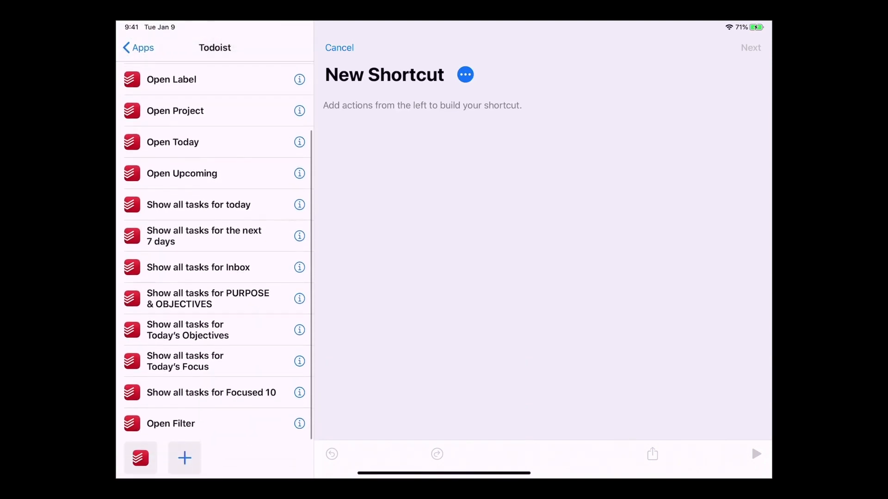
scroll(down, 3)
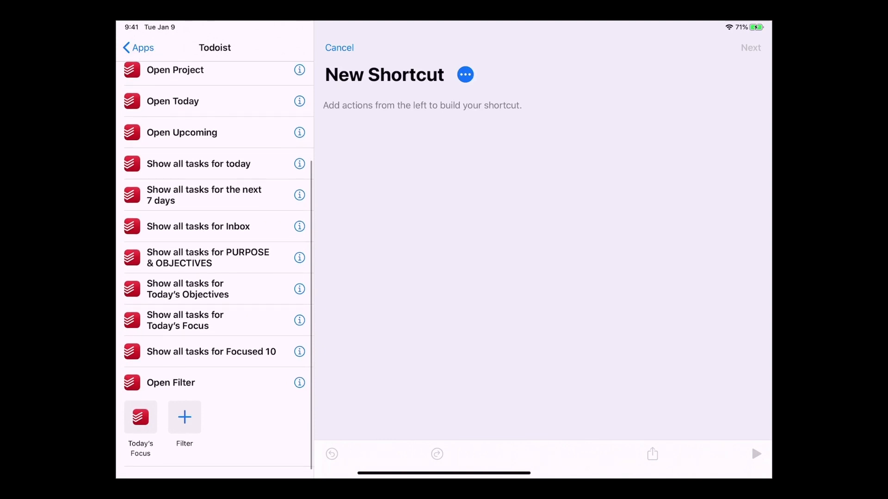
scroll(down, 3)
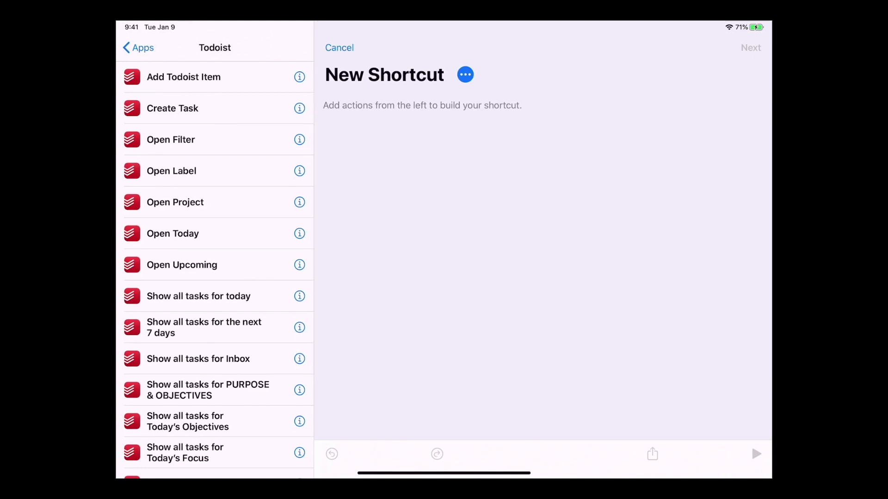
click(138, 47)
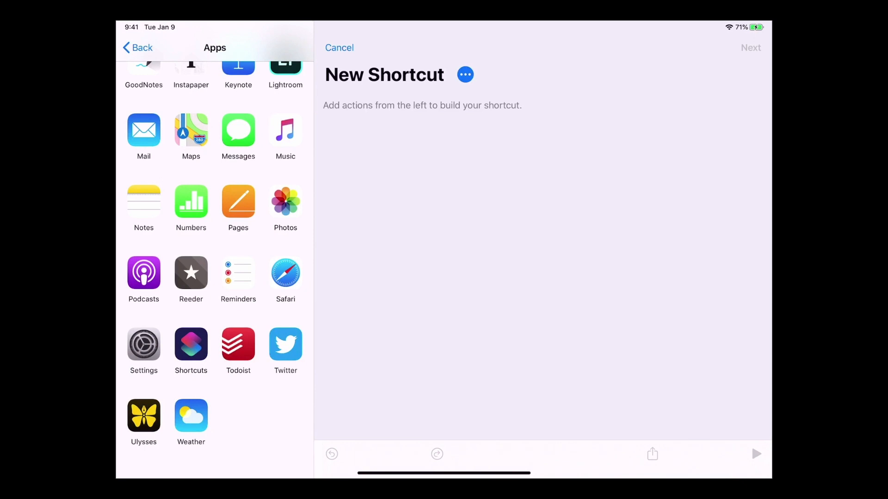
click(339, 47)
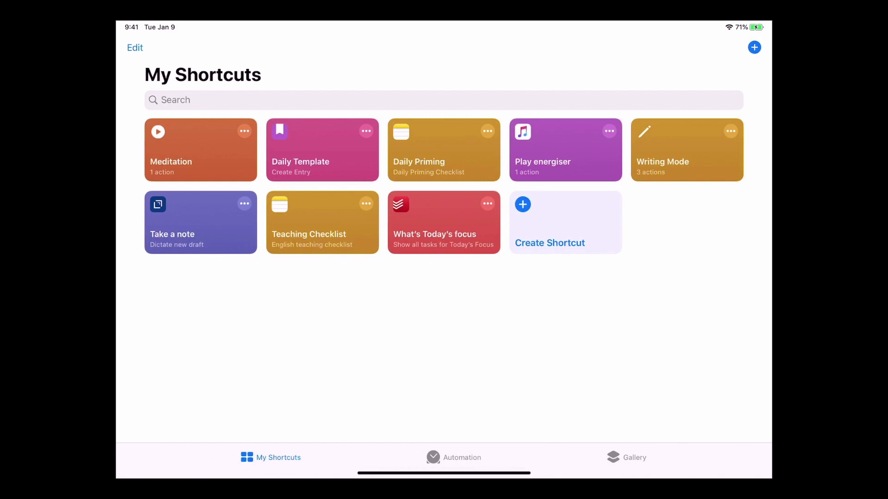
Go Home and edit the Today View widgets so Shortcuts sits above Notes.
key(home)
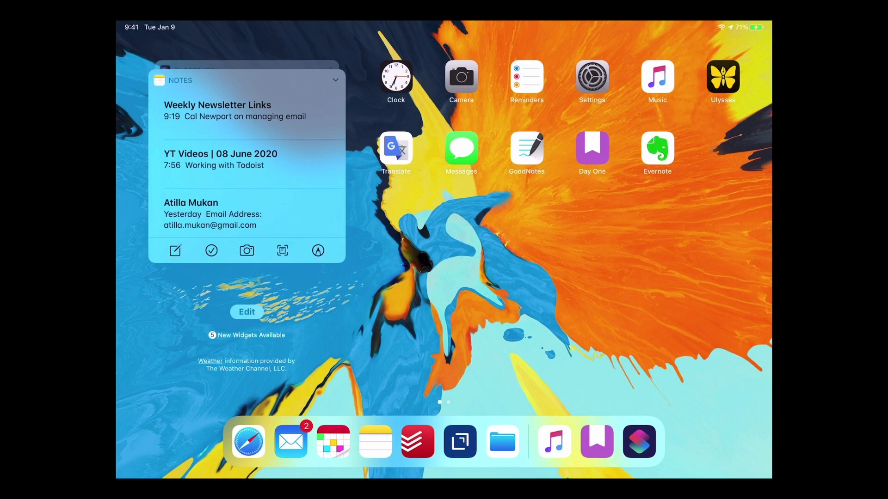
click(247, 312)
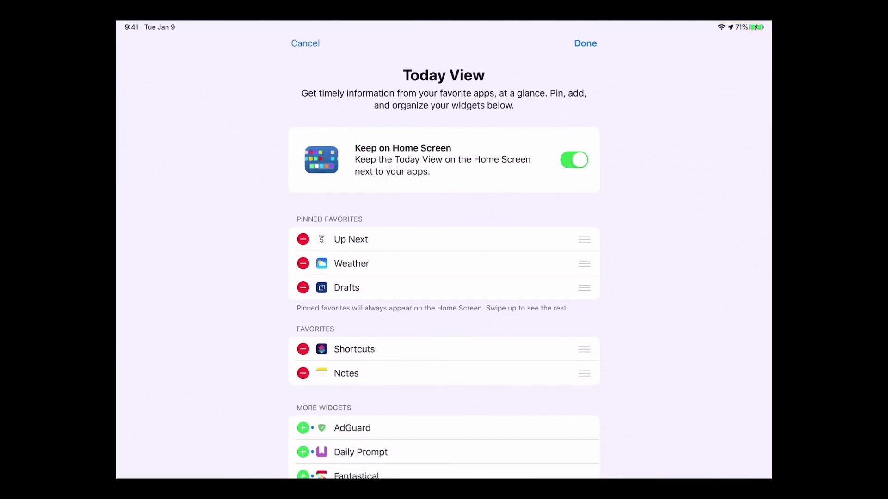
click(585, 43)
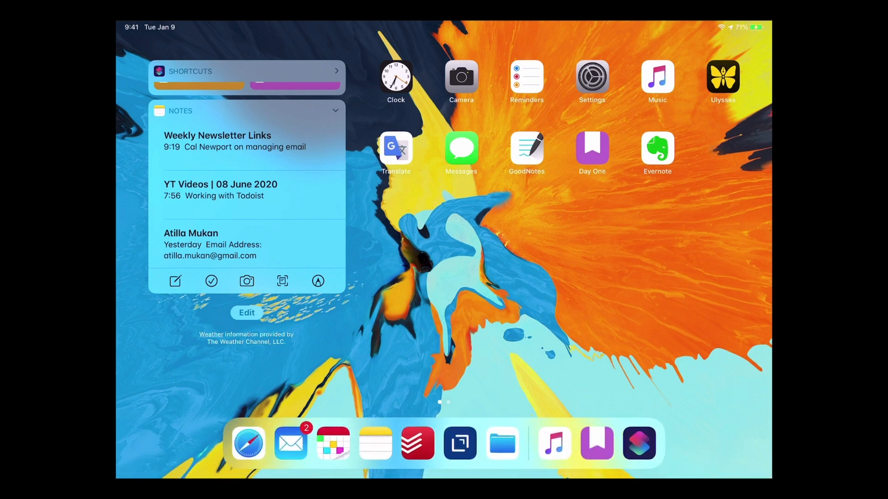